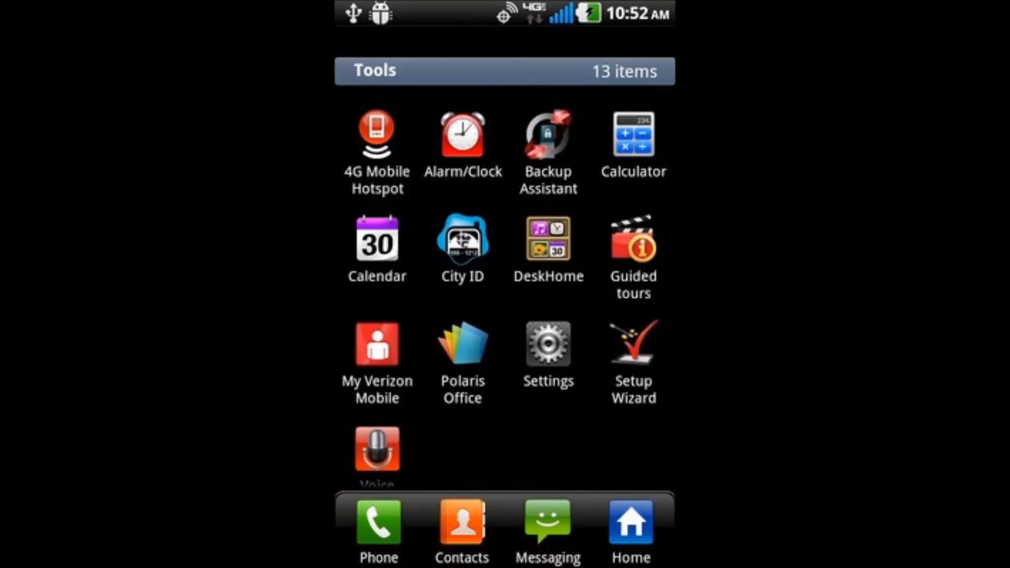
Step: Reach the Privacy settings from the Settings app in the Tools folder
left_click(547, 346)
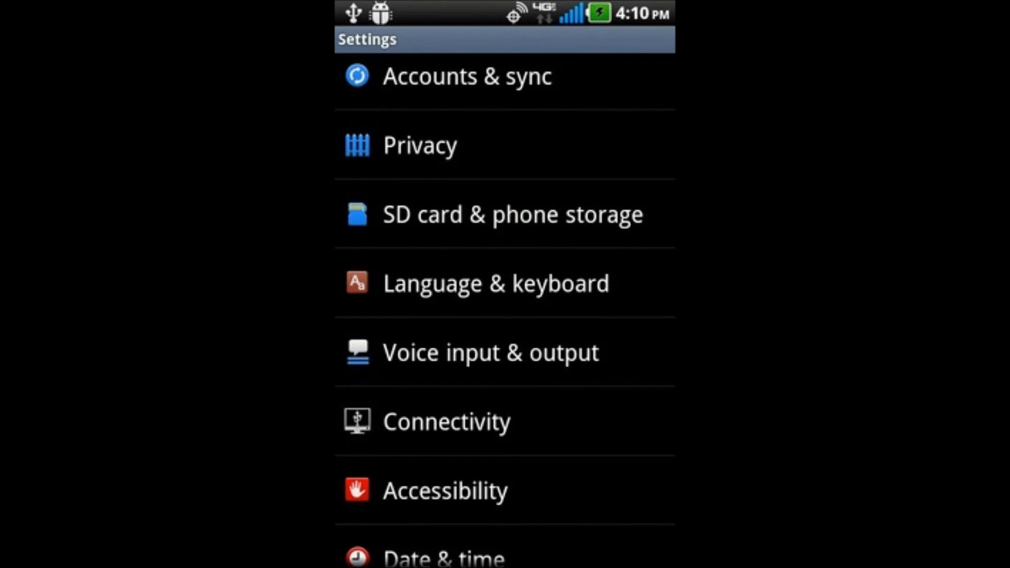
left_click(419, 144)
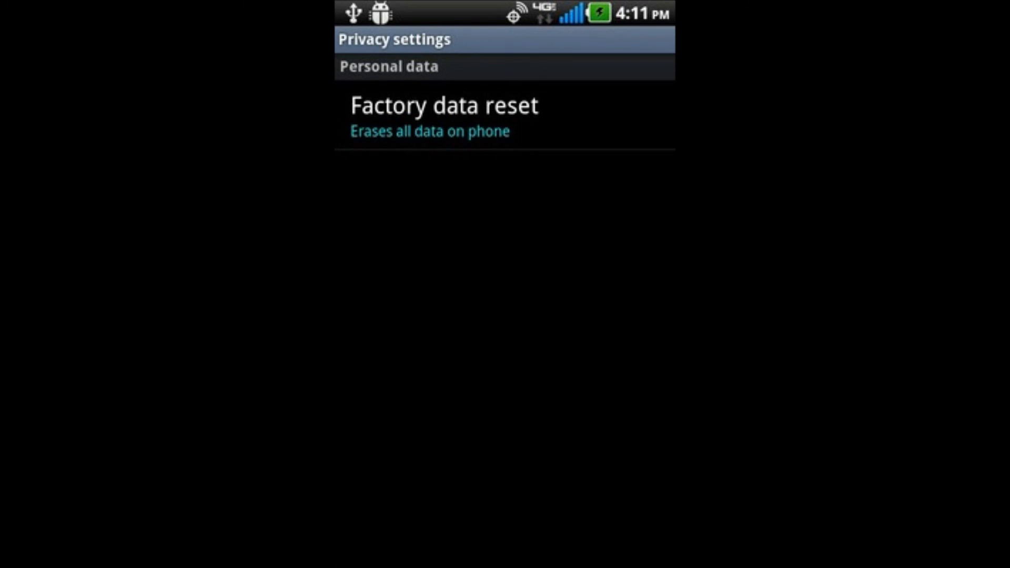
Step: Reach the Factory data reset confirmation showing the 'Erase everything' button
left_click(442, 105)
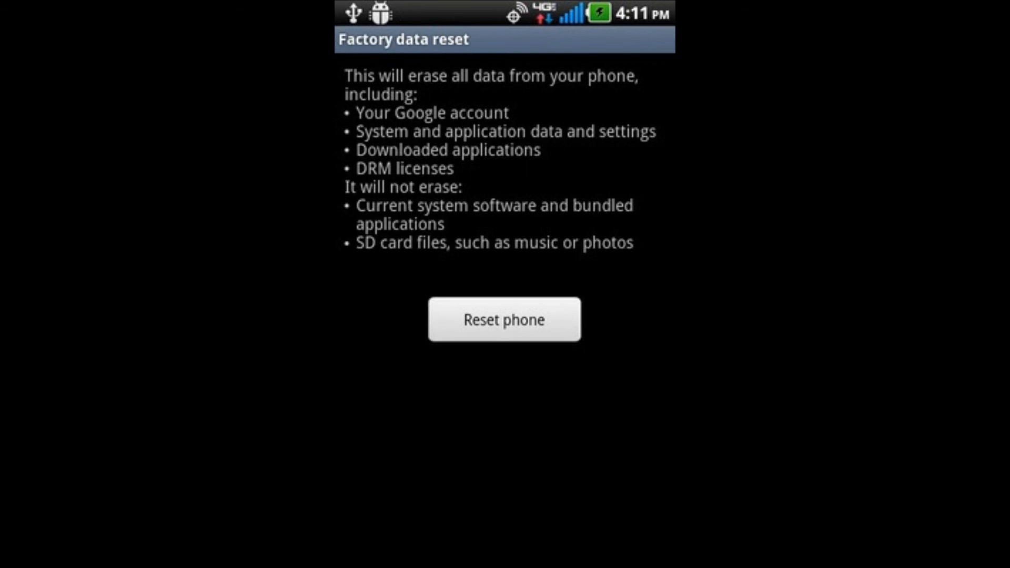
left_click(504, 319)
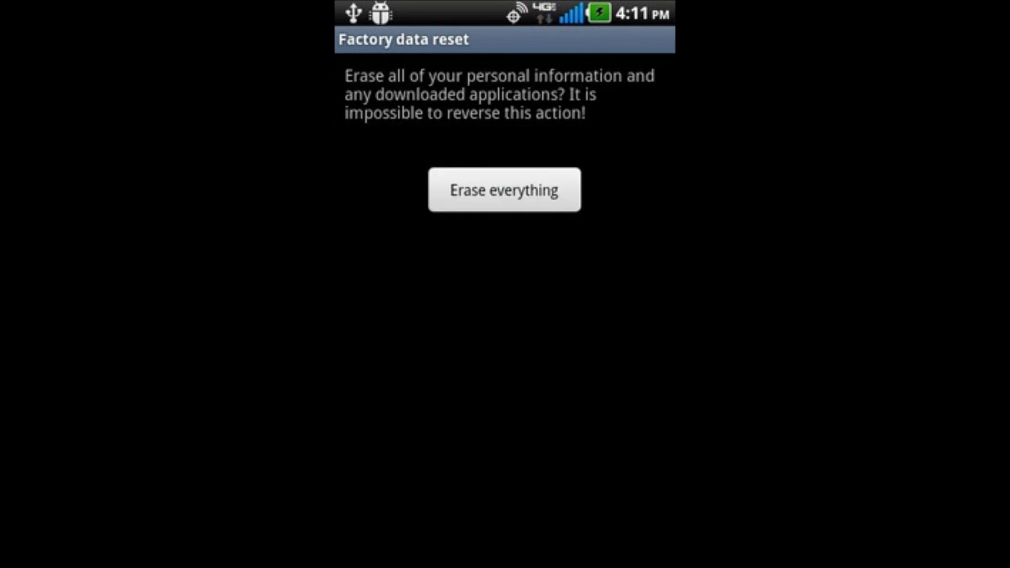